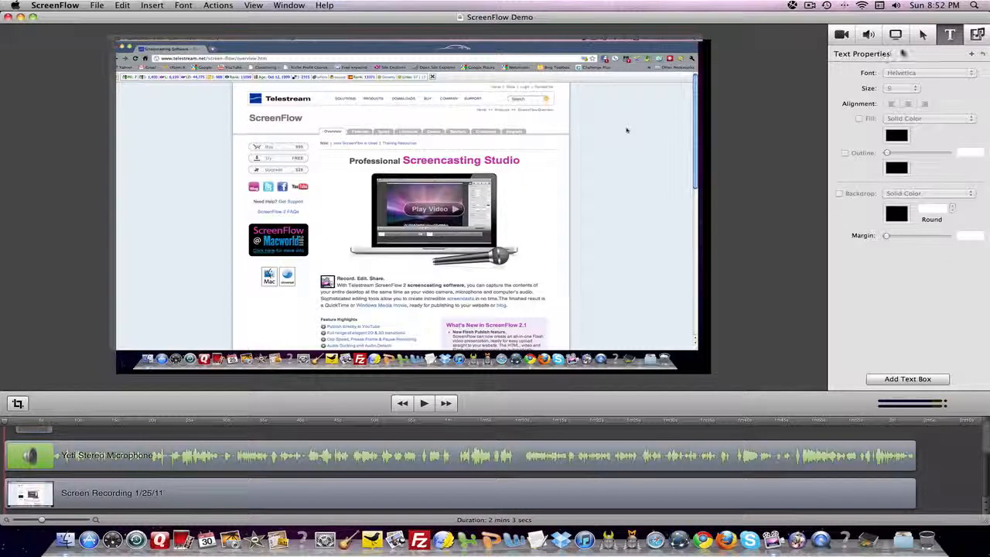
{"action": "mouse_move", "coordinate": [922, 34]}
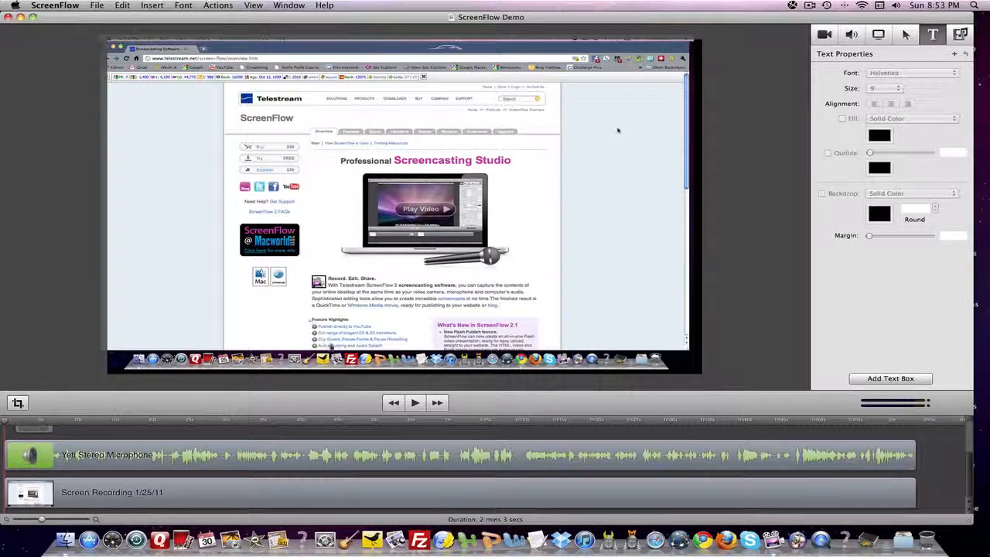
{"action": "mouse_move", "coordinate": [849, 327]}
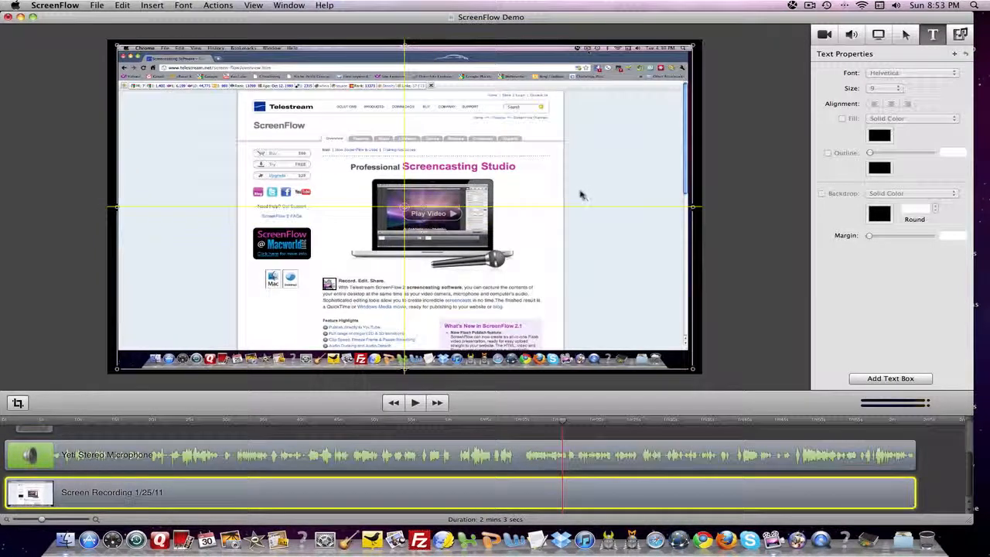
- Select the screen recording clip and show its Callout Actions settings
{"action": "left_click", "coordinate": [414, 402]}
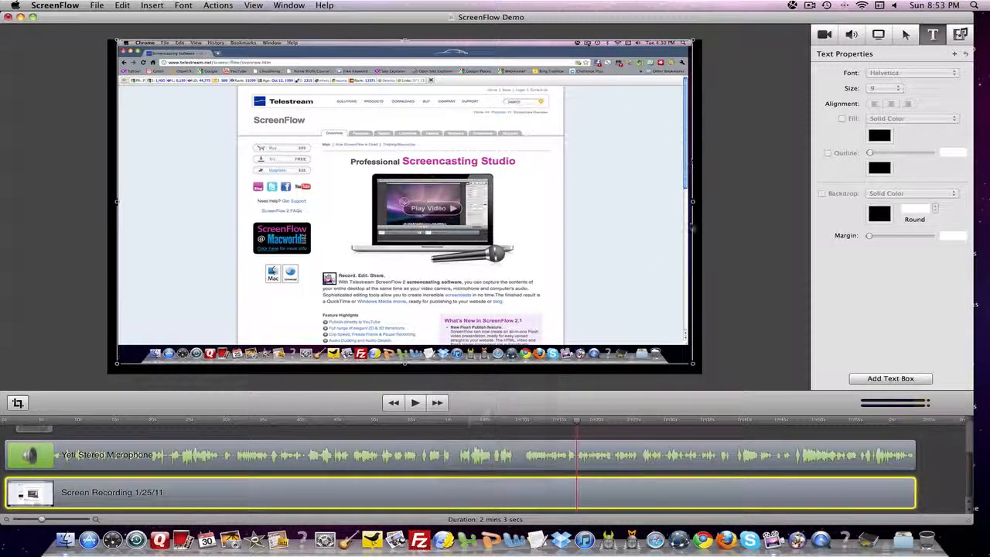
{"action": "left_click", "coordinate": [905, 34]}
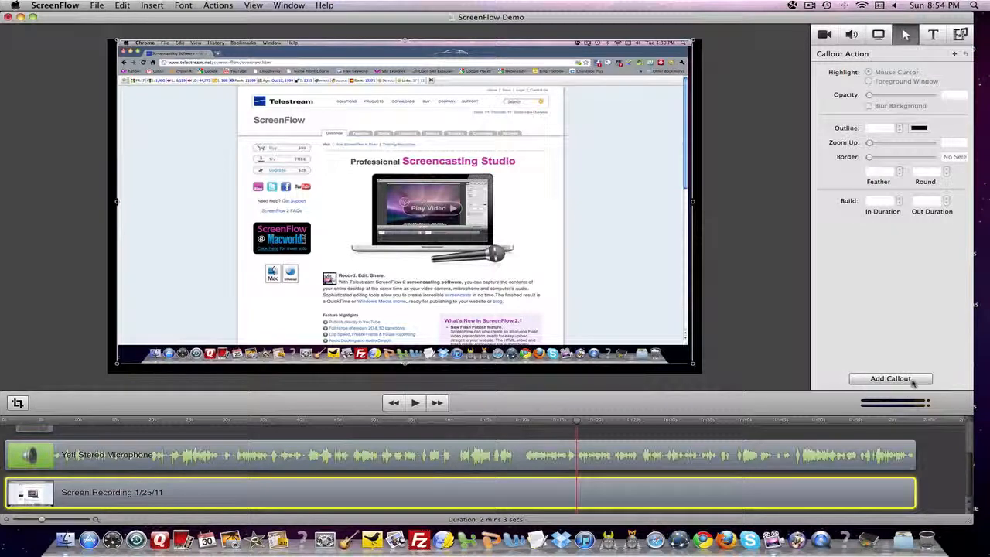
- Add a callout with 52% background opacity, 321% zoom and a 117.5 border
{"action": "left_click", "coordinate": [890, 378]}
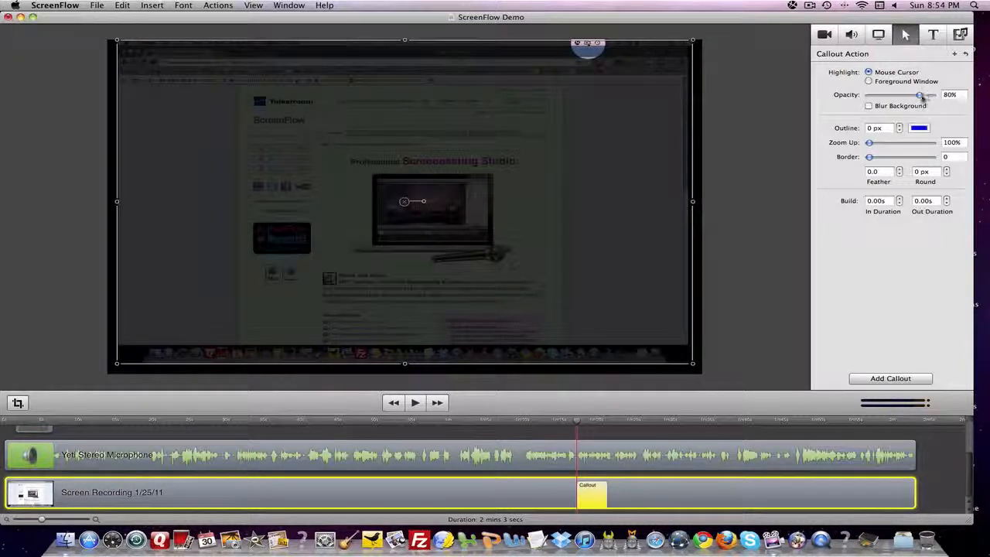
{"action": "left_click_drag", "start_coordinate": [919, 94], "coordinate": [903, 95]}
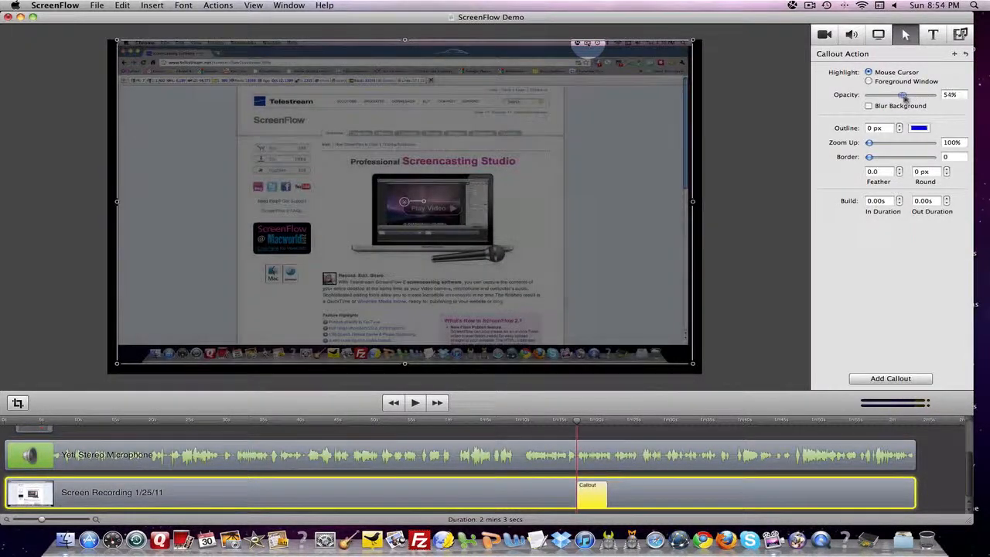
{"action": "left_click_drag", "start_coordinate": [904, 95], "coordinate": [902, 95]}
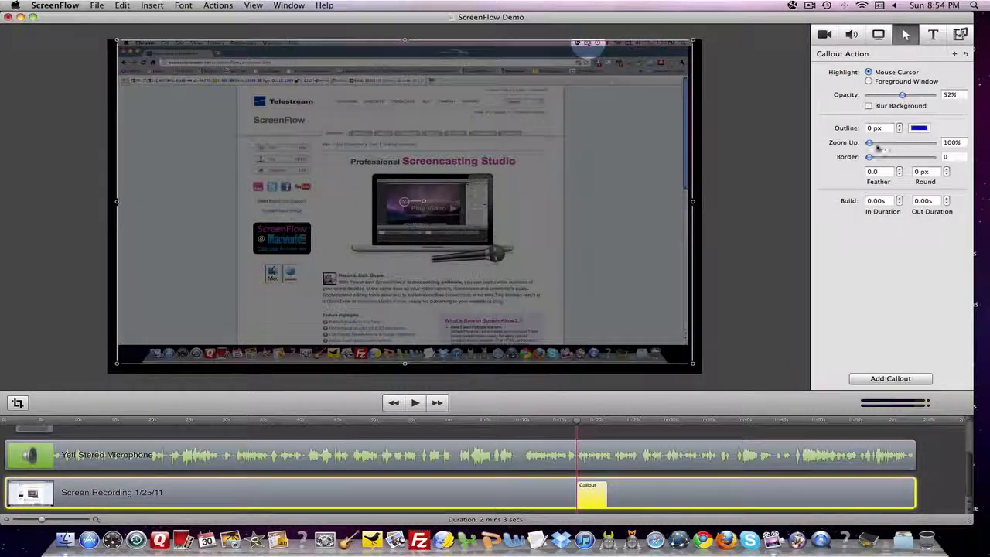
{"action": "left_click_drag", "start_coordinate": [869, 142], "coordinate": [889, 142]}
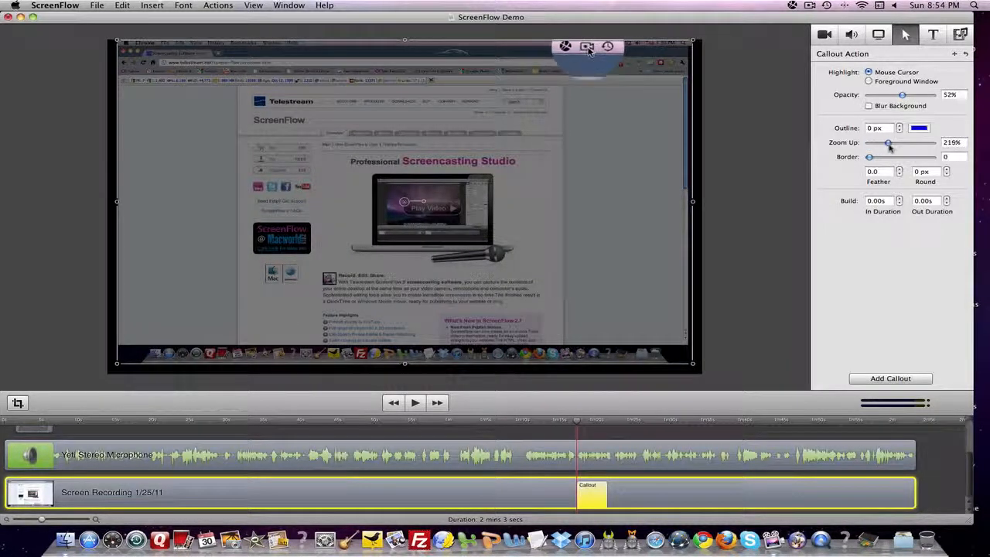
{"action": "left_click_drag", "start_coordinate": [889, 142], "coordinate": [903, 142]}
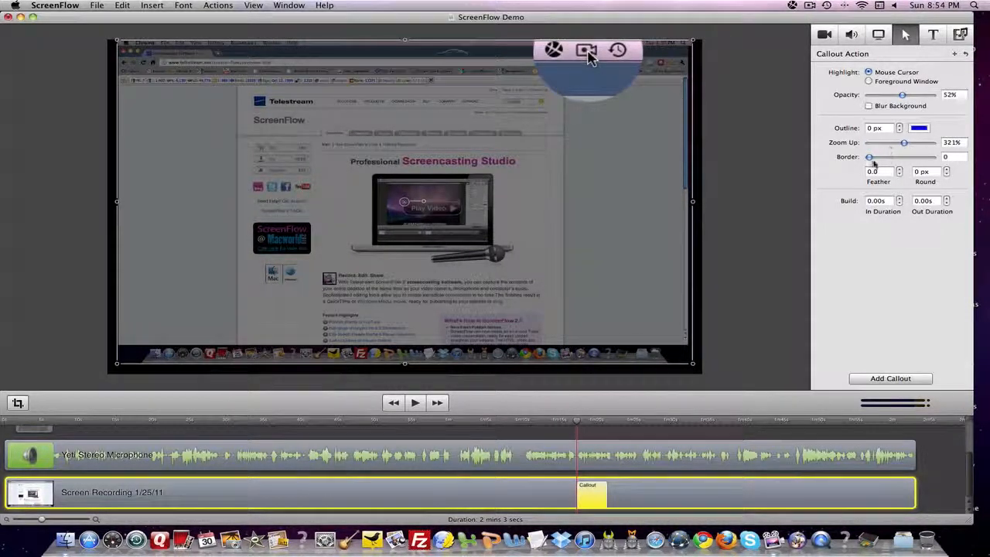
{"action": "left_click_drag", "start_coordinate": [870, 157], "coordinate": [894, 157]}
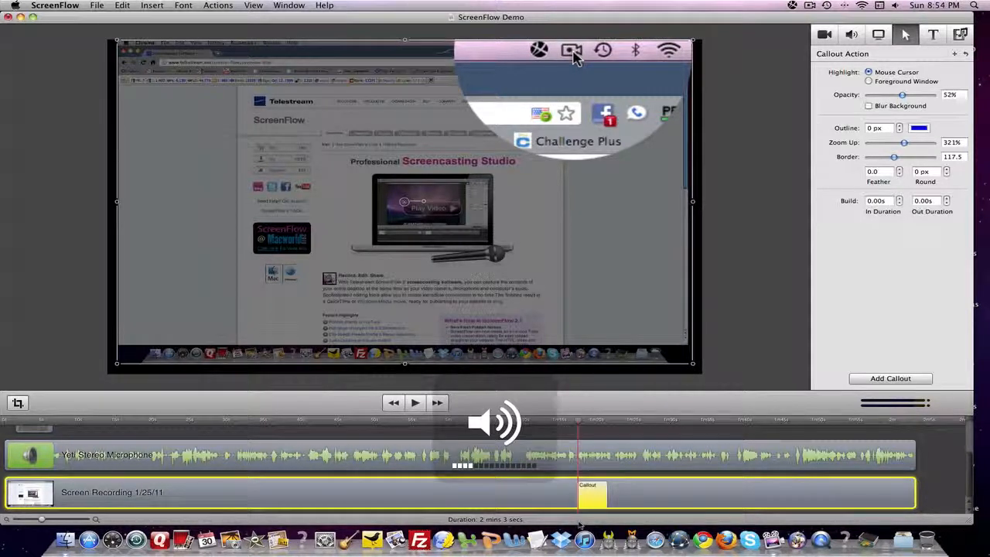
- Lengthen the callout clip on the timeline, then play and pause to preview it
{"action": "left_click", "coordinate": [560, 49]}
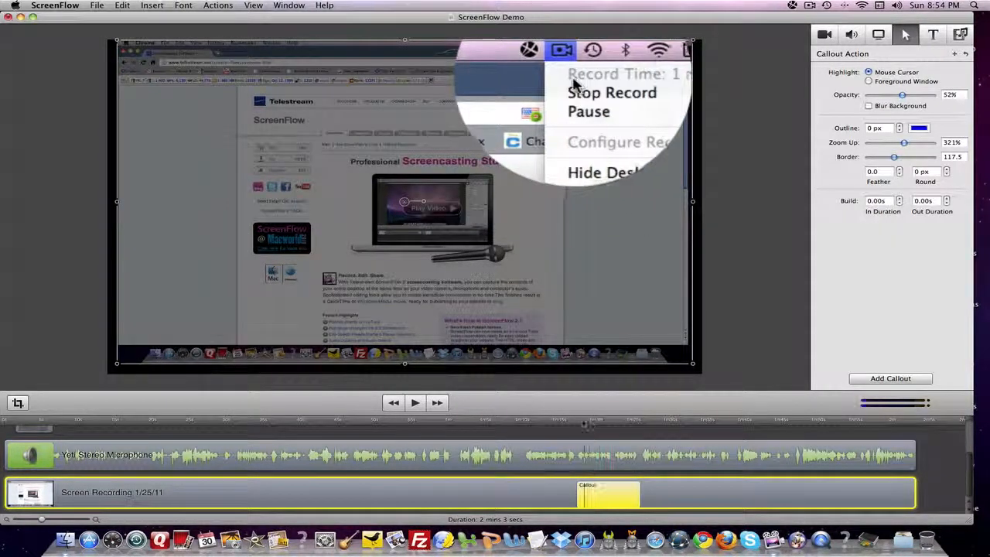
{"action": "left_click", "coordinate": [415, 402]}
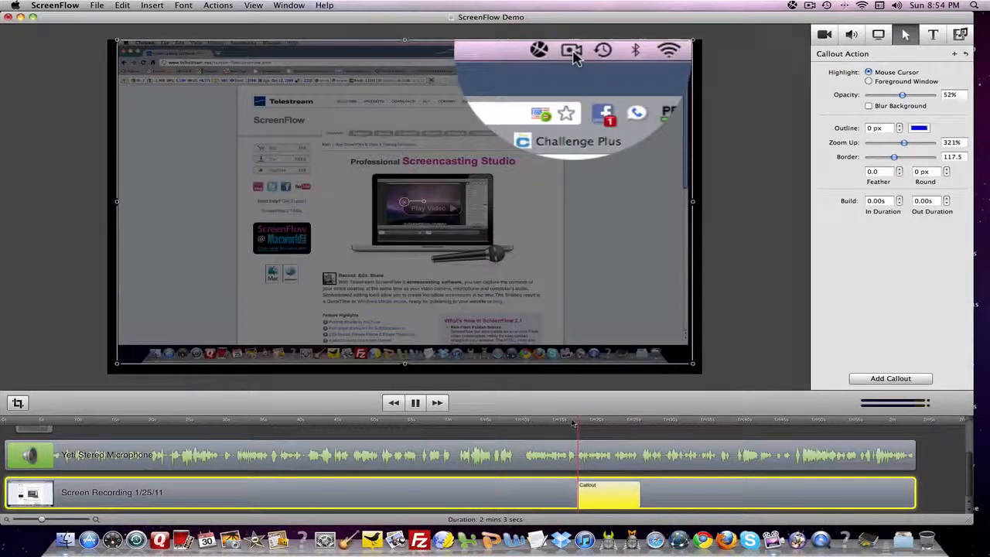
{"action": "left_click", "coordinate": [562, 50]}
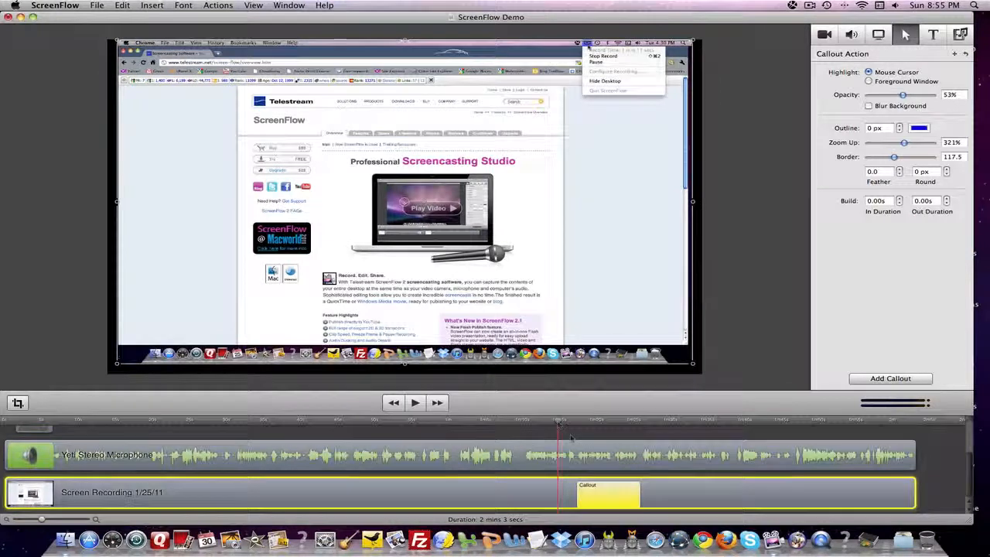
{"action": "left_click", "coordinate": [415, 402]}
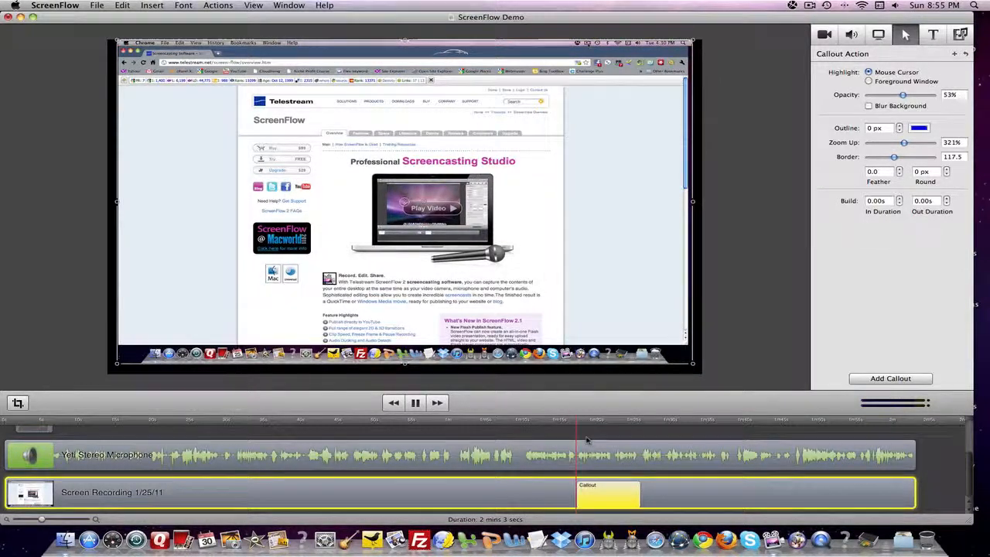
{"action": "left_click", "coordinate": [542, 50]}
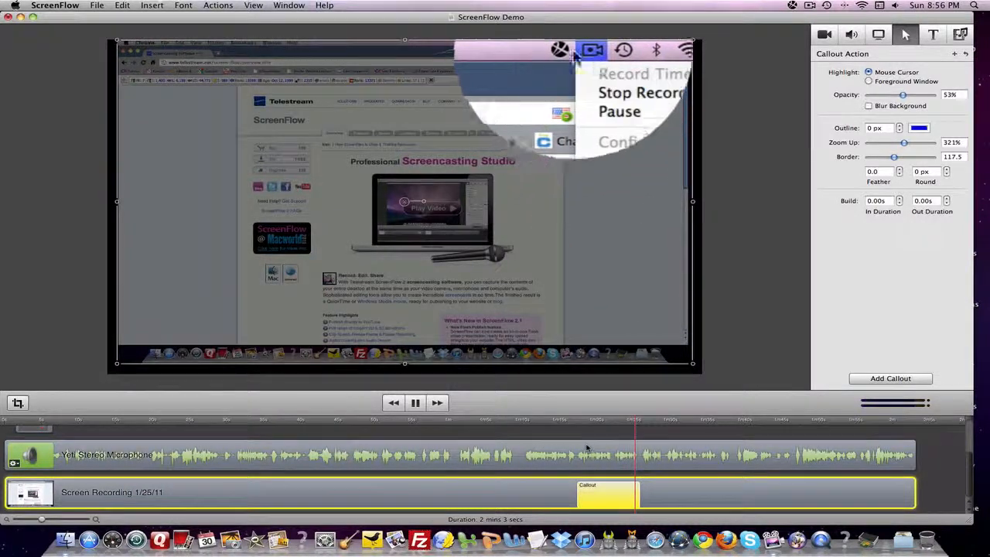
{"action": "left_click", "coordinate": [414, 402]}
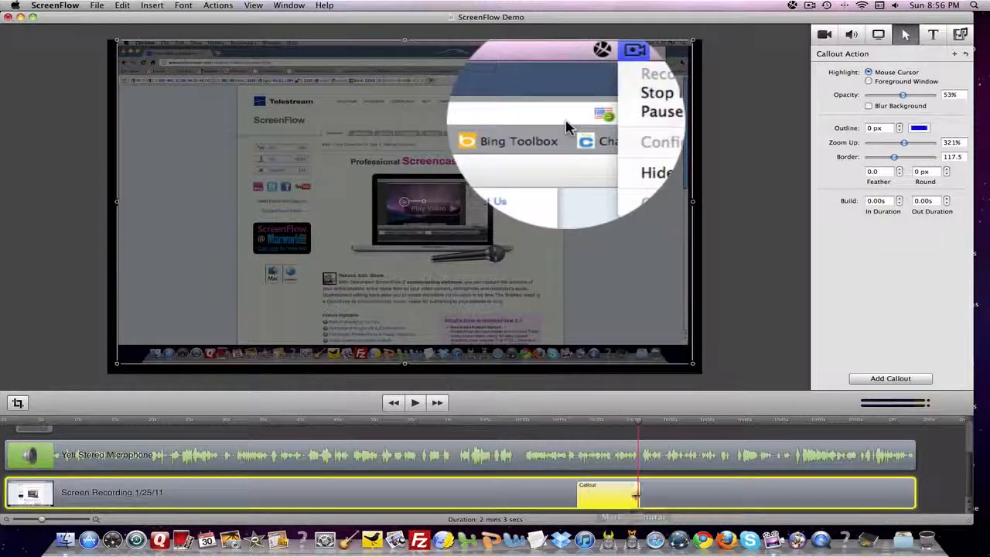